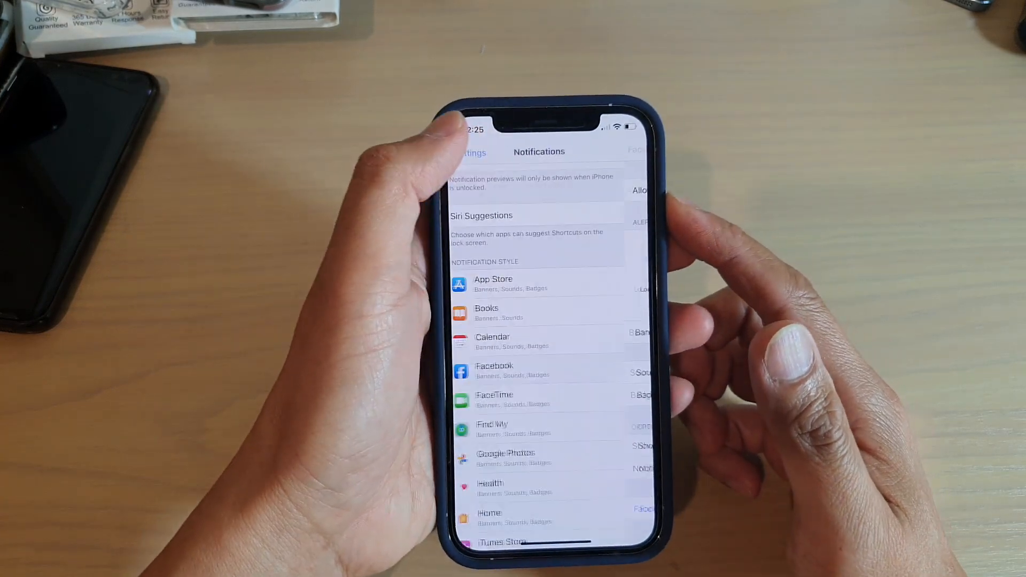
# Go Home, relaunch Settings, and open Facebook's notification settings
pyautogui.click(472, 152)
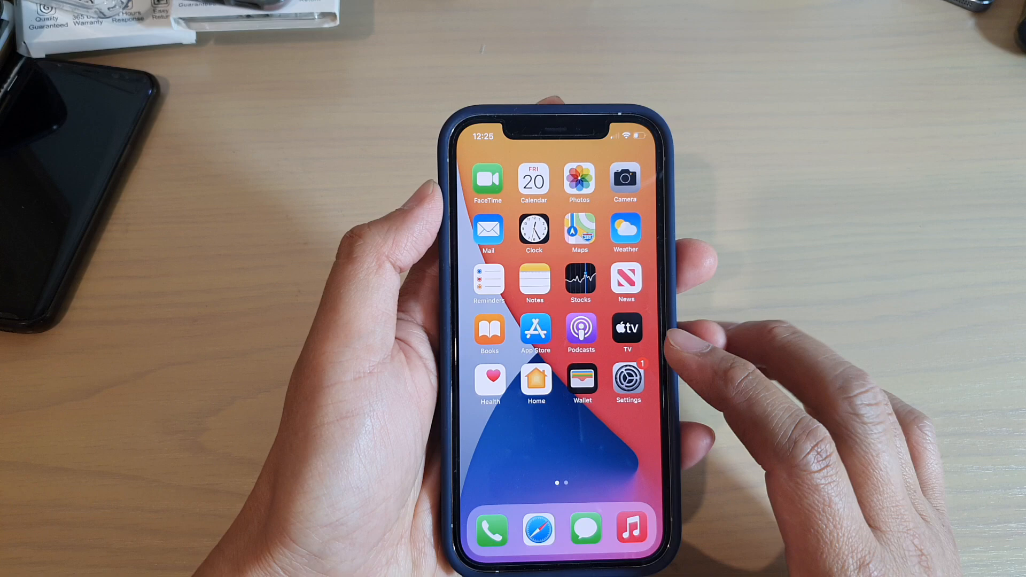
pyautogui.click(627, 383)
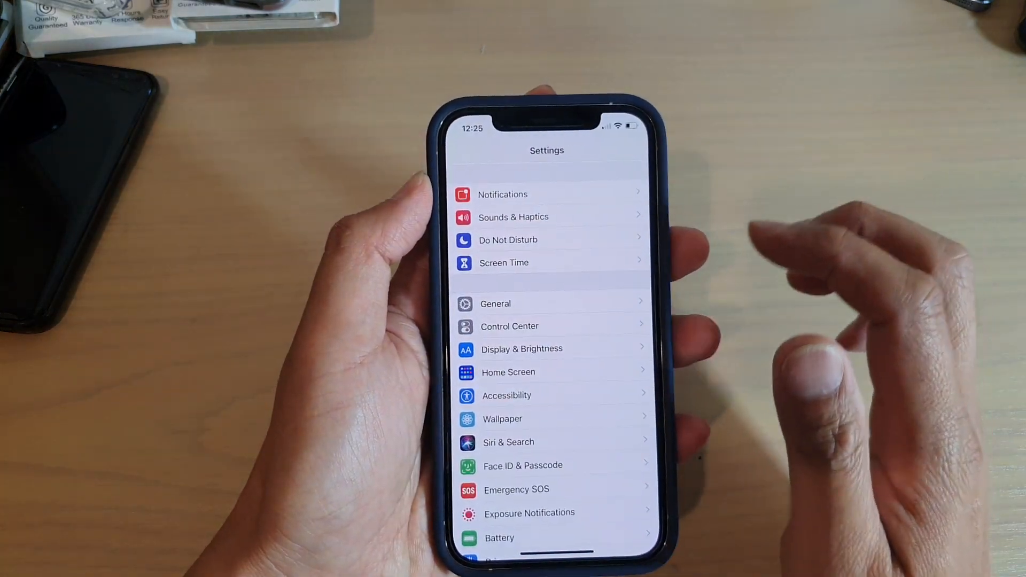
pyautogui.scroll(-3)
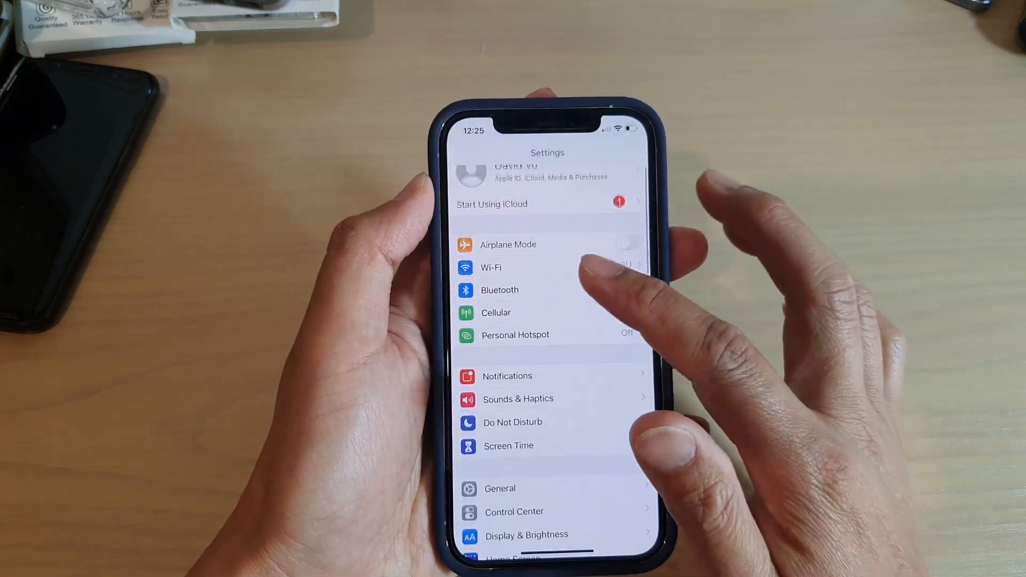
pyautogui.click(507, 376)
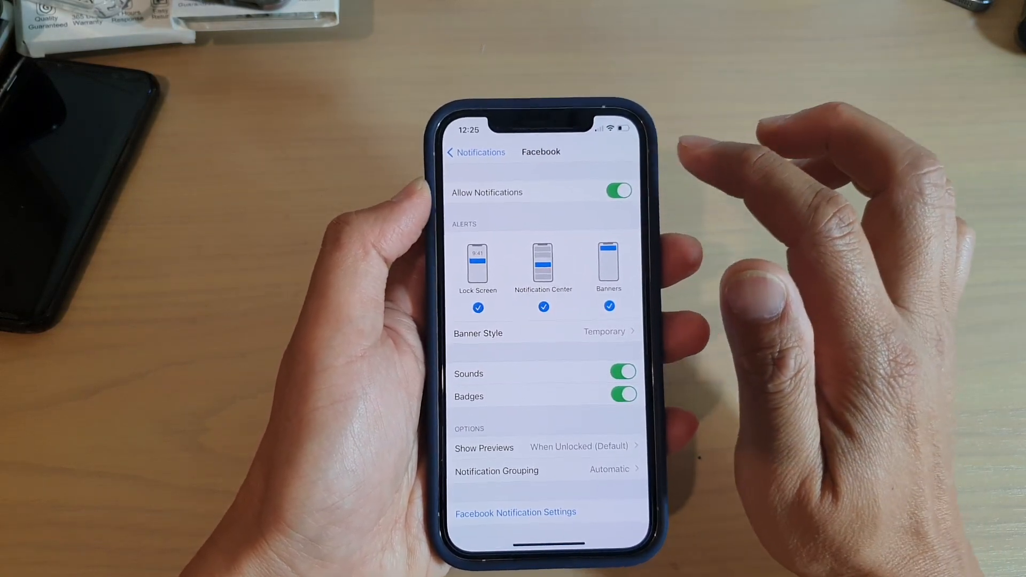
# Switch off Allow Notifications for Facebook
pyautogui.click(618, 192)
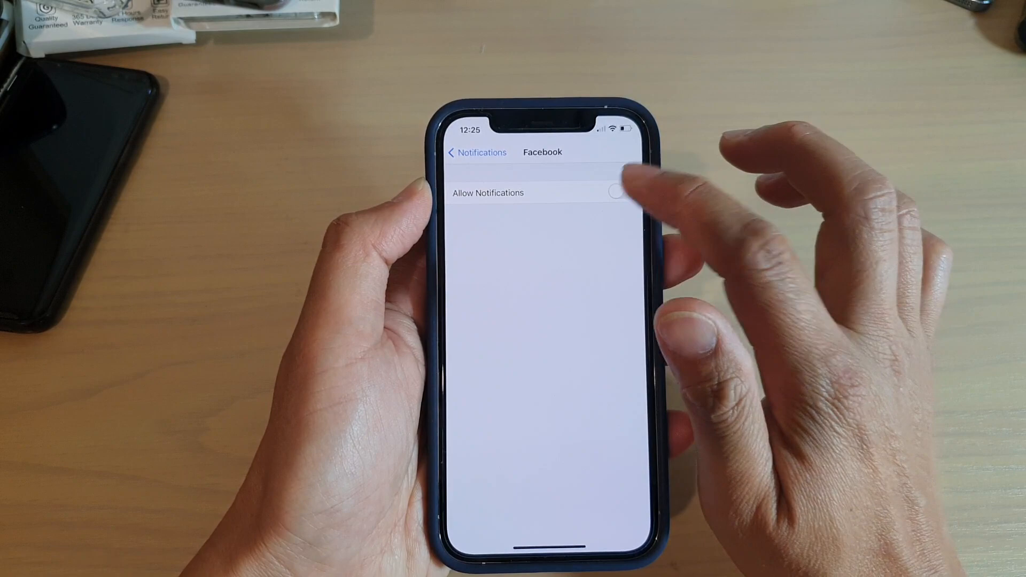
# Re-enable Facebook notifications and launch the Facebook app via its notification settings link
pyautogui.click(616, 192)
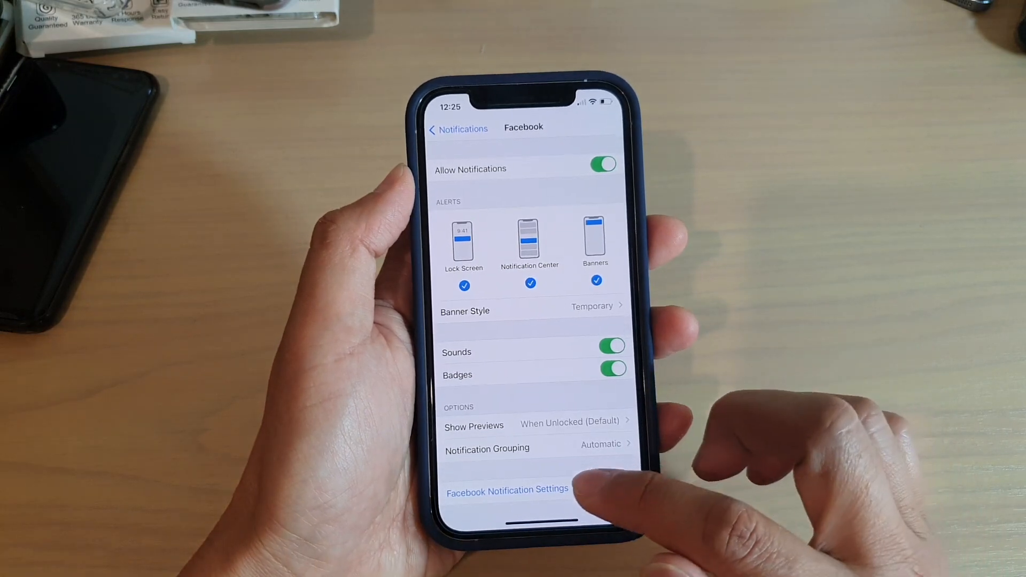
pyautogui.click(508, 490)
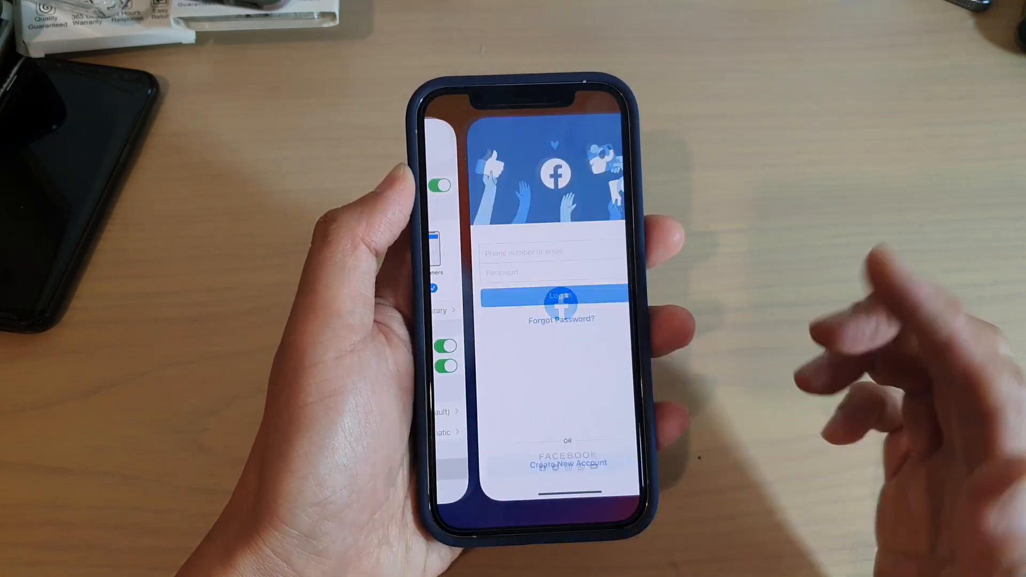